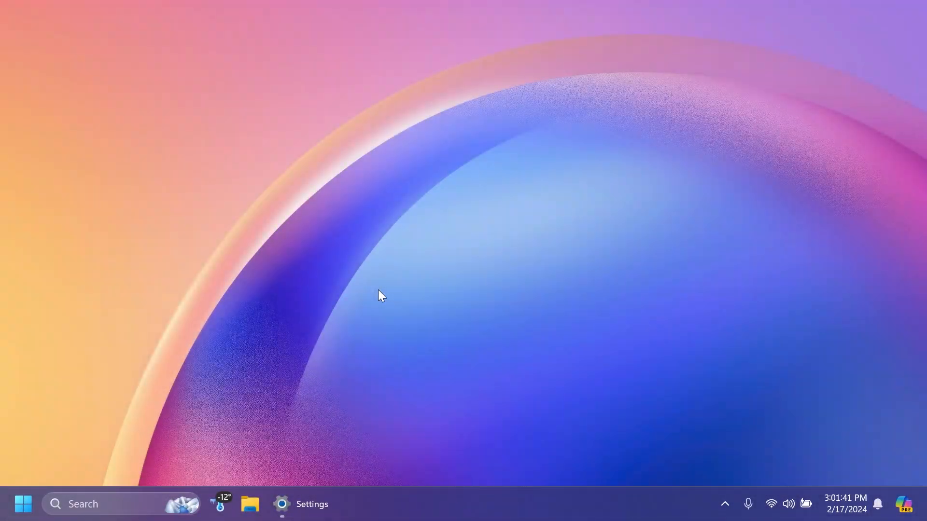
Step: Bring back the About page showing Windows 11 Pro 23H2, OS build 22635.3209
{"action": "left_click", "coordinate": [312, 504]}
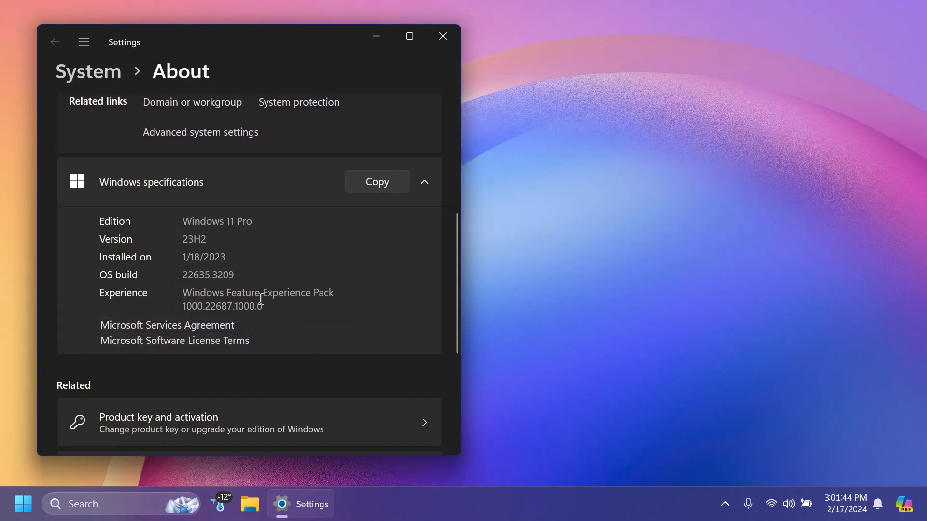
{"action": "mouse_move", "coordinate": [212, 289]}
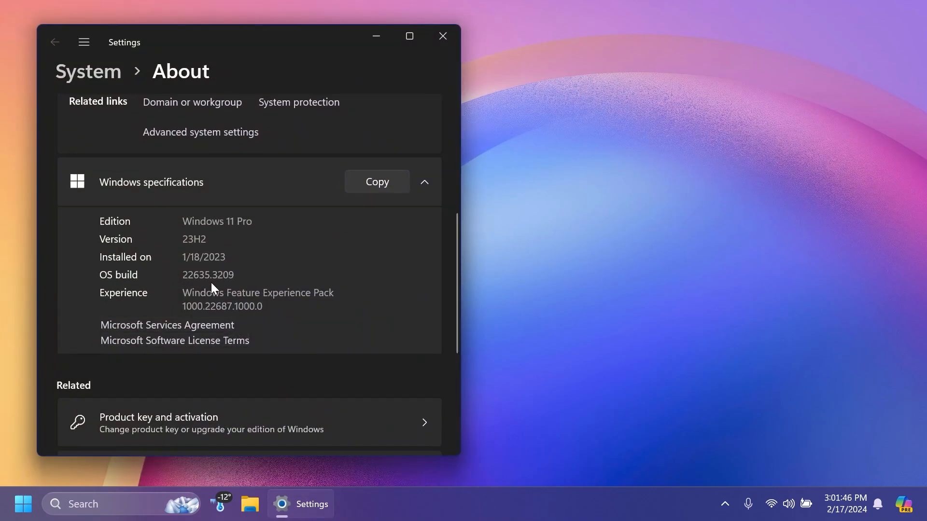
Step: Close the Settings window, leaving the desktop clear
{"action": "left_click", "coordinate": [441, 36]}
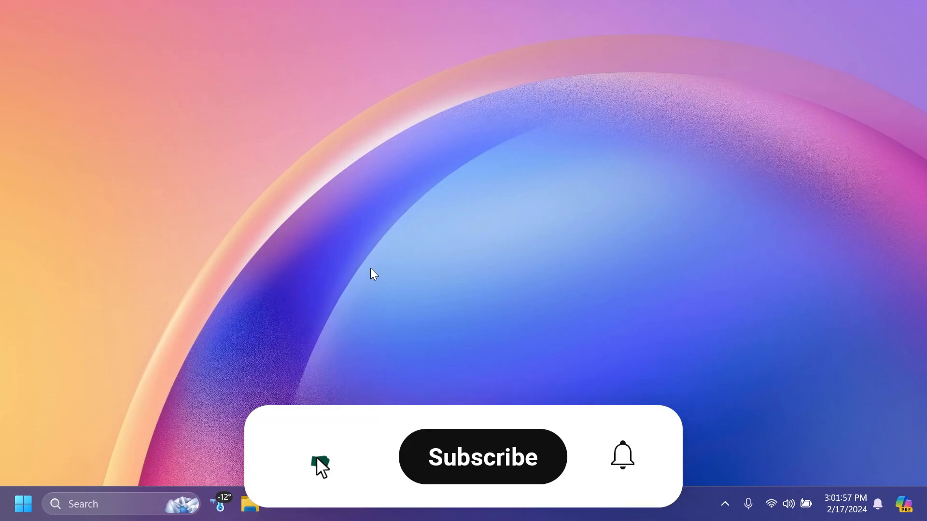
{"action": "left_click", "coordinate": [482, 457]}
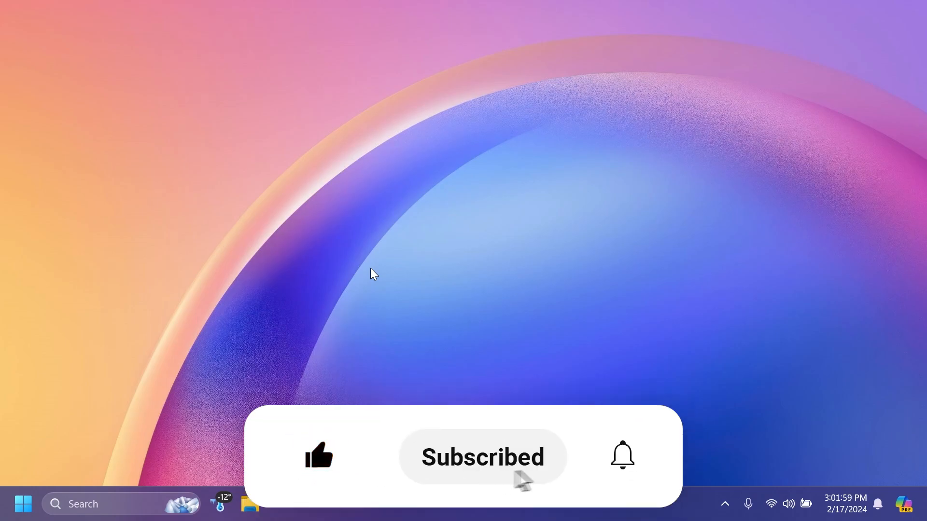
{"action": "left_click", "coordinate": [622, 457]}
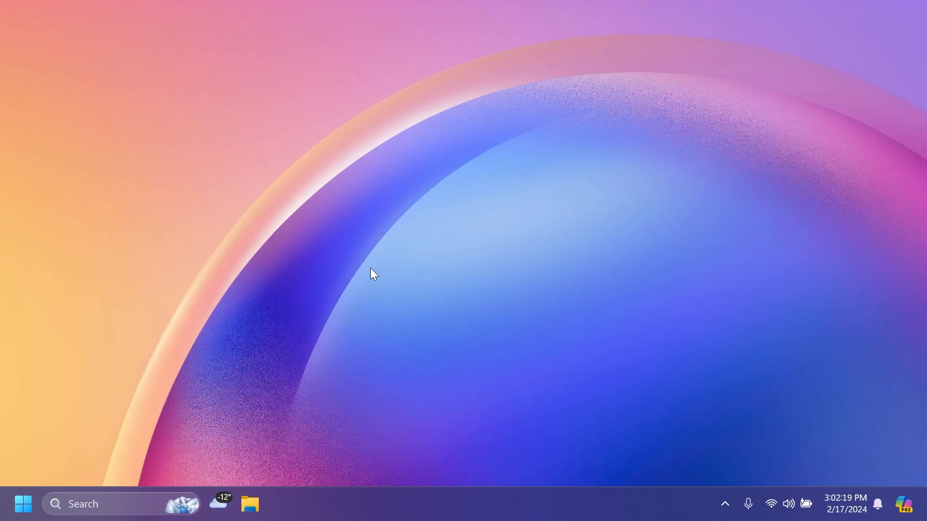
{"action": "mouse_move", "coordinate": [325, 297]}
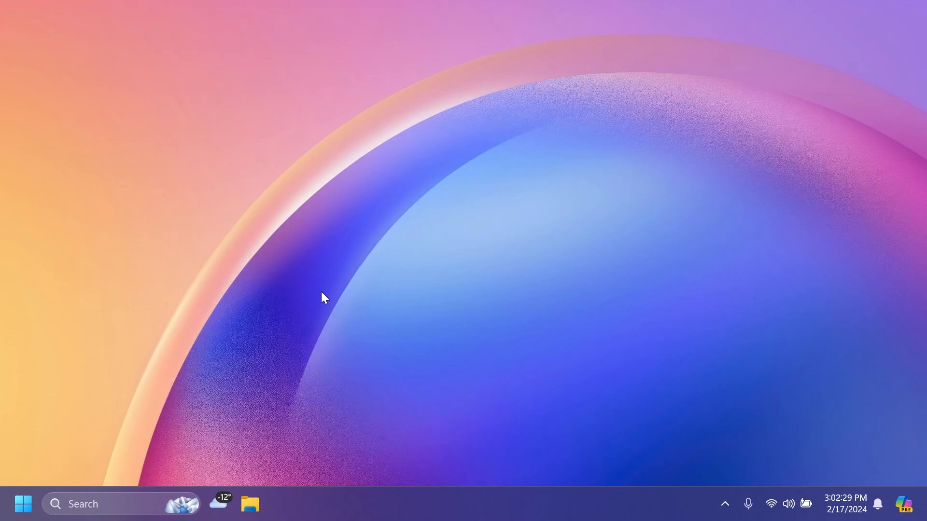
{"action": "mouse_move", "coordinate": [123, 504]}
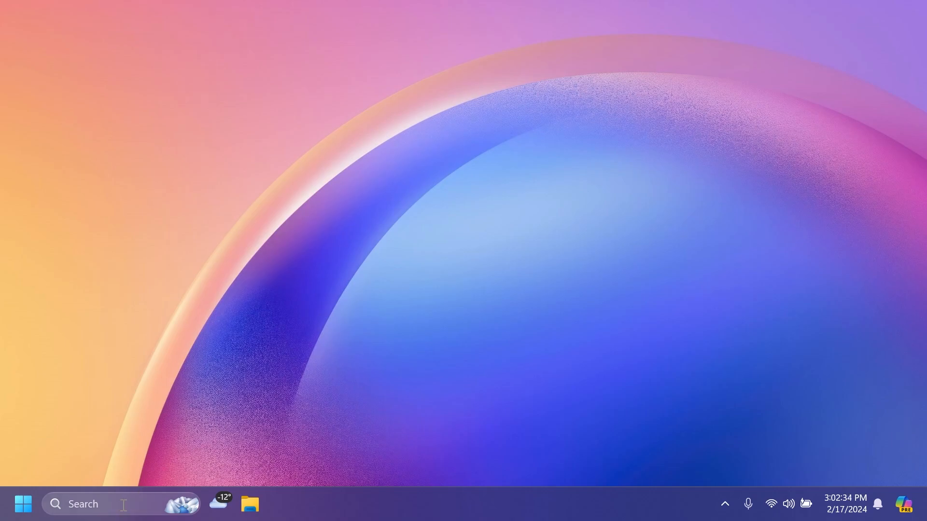
{"action": "mouse_move", "coordinate": [121, 504]}
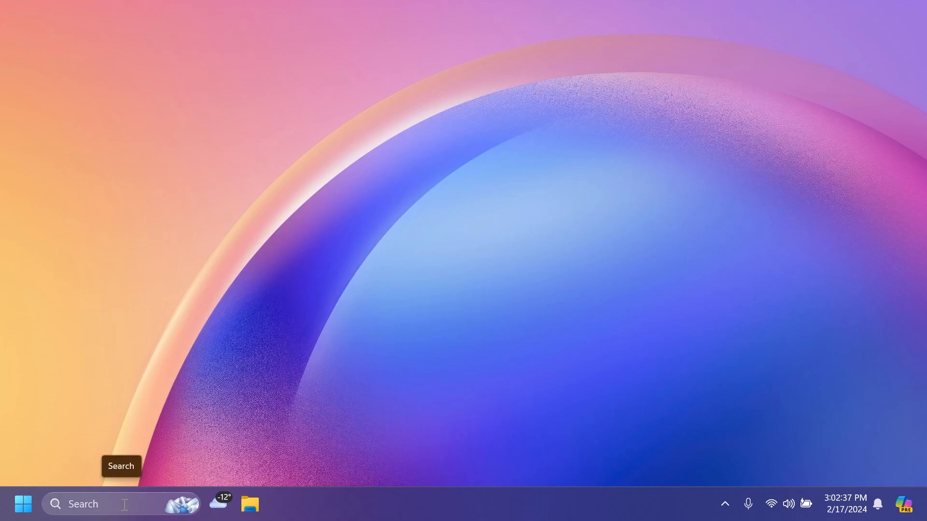
{"action": "mouse_move", "coordinate": [201, 406]}
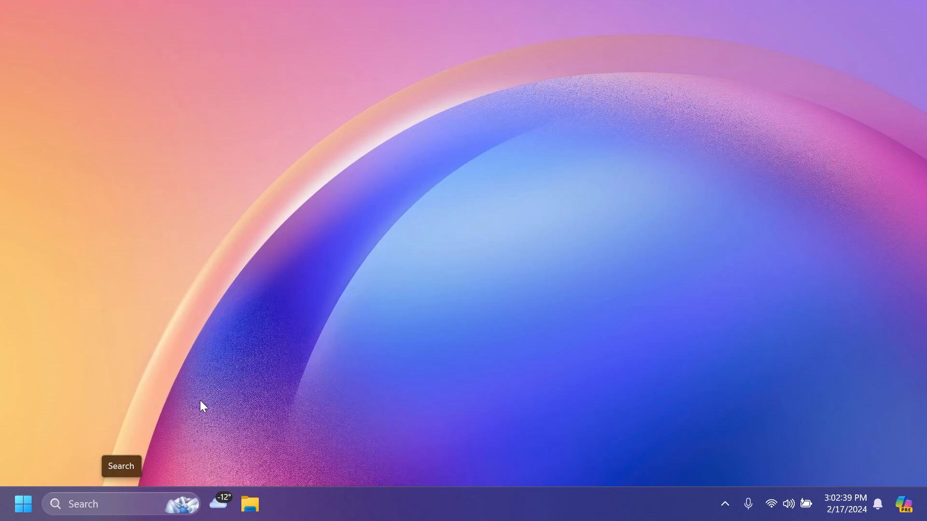
{"action": "mouse_move", "coordinate": [206, 398]}
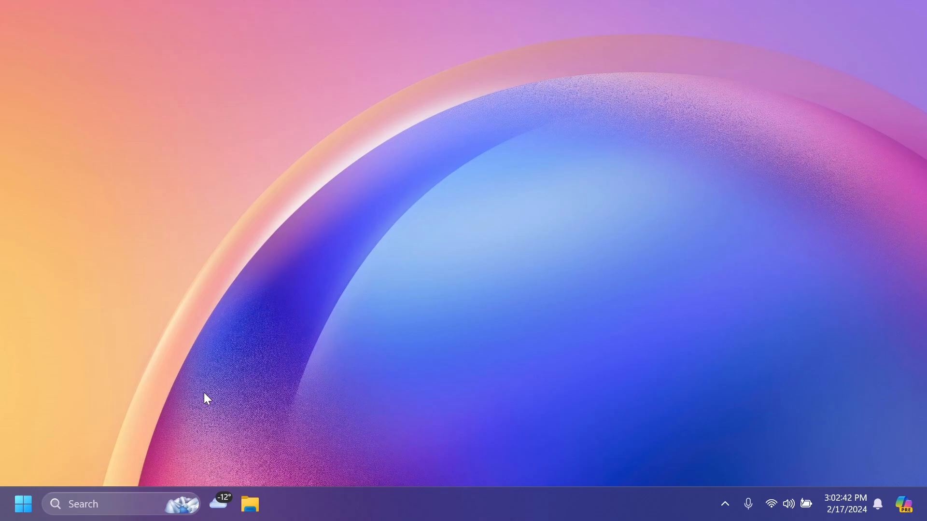
{"action": "mouse_move", "coordinate": [104, 504]}
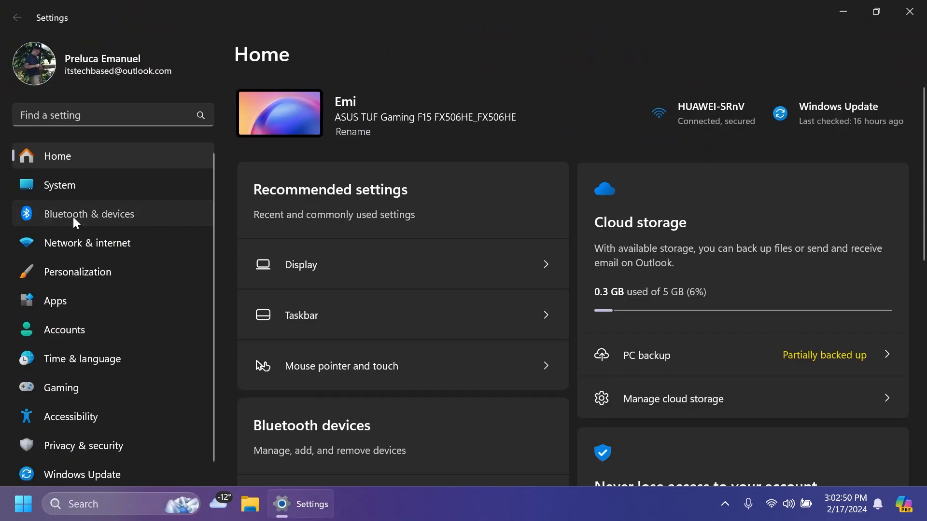
Step: Go to Bluetooth & devices to reach the Mobile devices page
{"action": "left_click", "coordinate": [89, 214]}
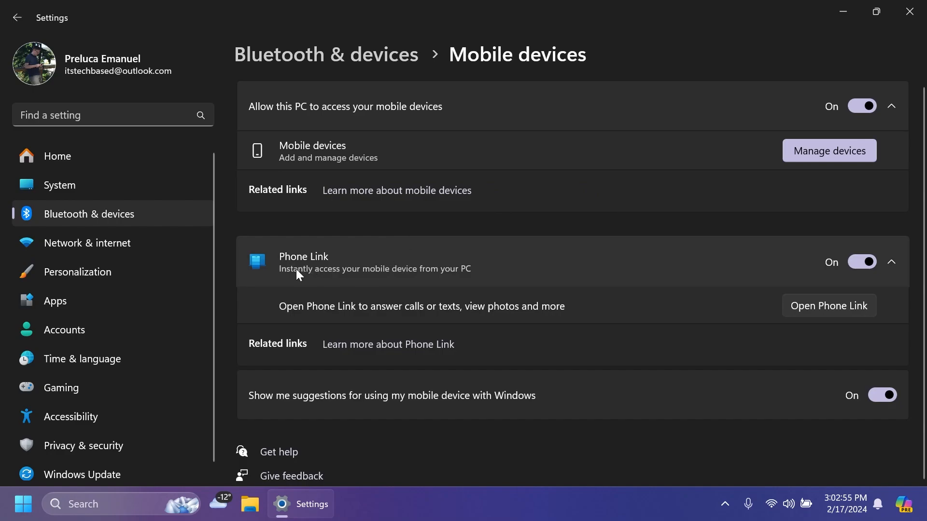
{"action": "mouse_move", "coordinate": [385, 270]}
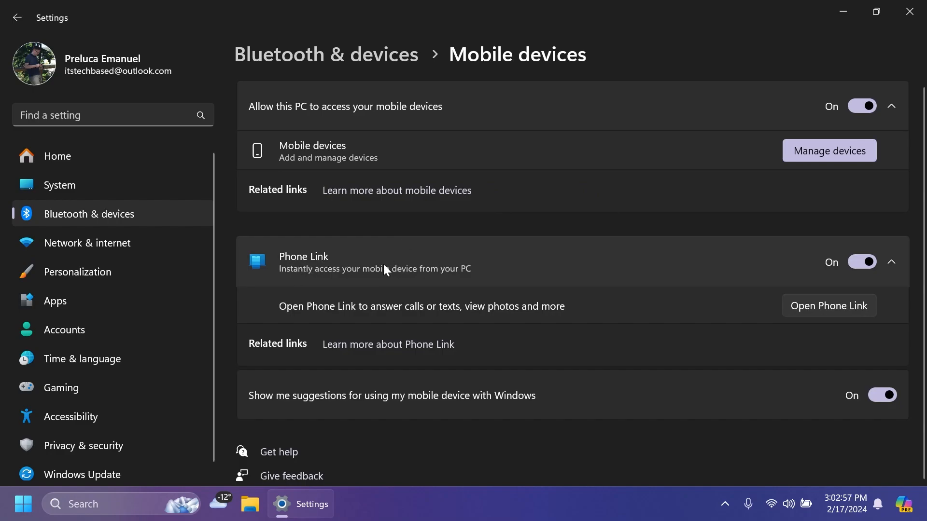
{"action": "mouse_move", "coordinate": [320, 274]}
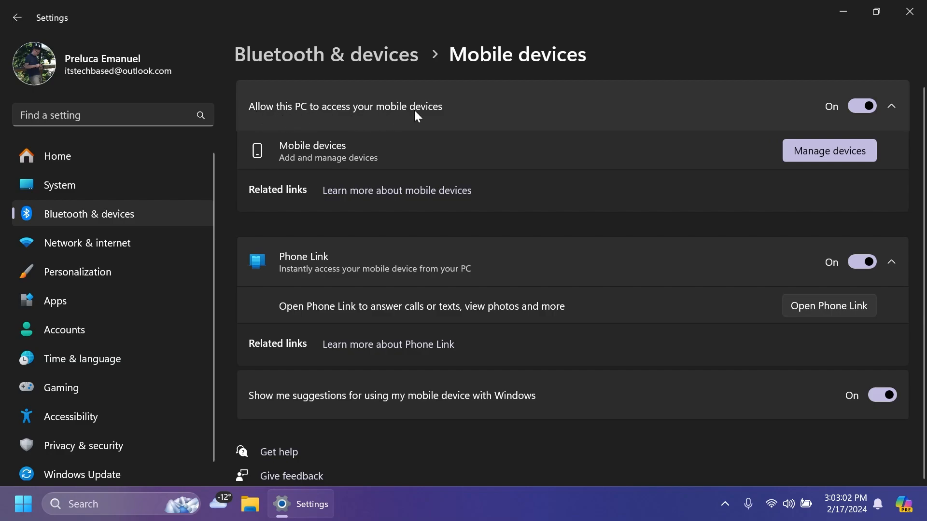
{"action": "mouse_move", "coordinate": [820, 318]}
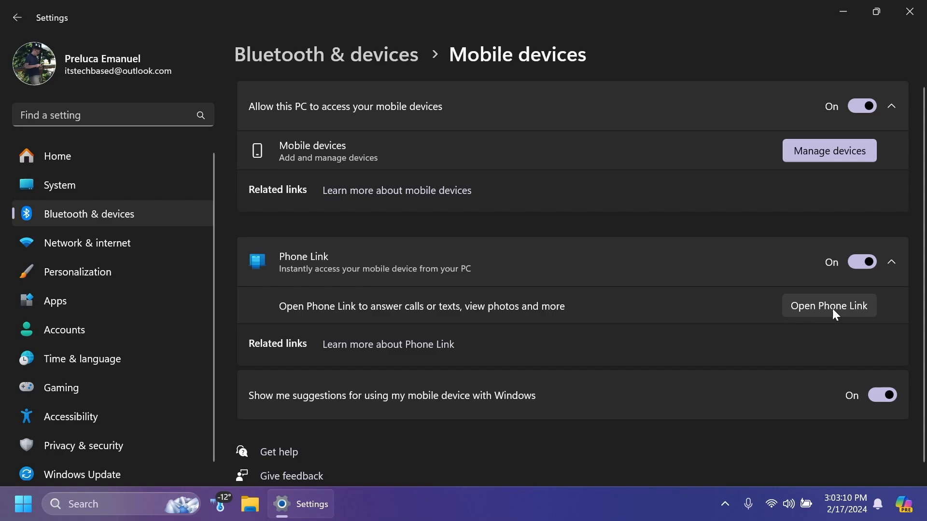
{"action": "mouse_move", "coordinate": [379, 240]}
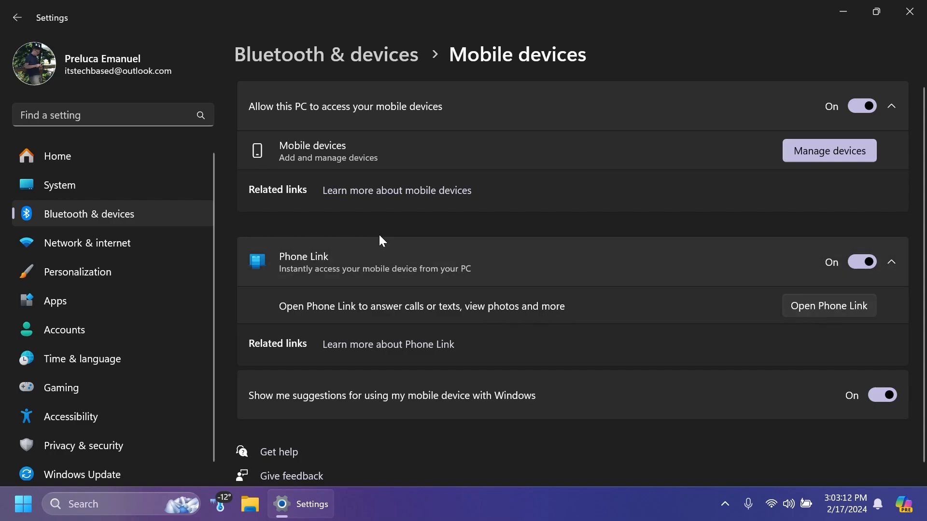
{"action": "mouse_move", "coordinate": [301, 158]}
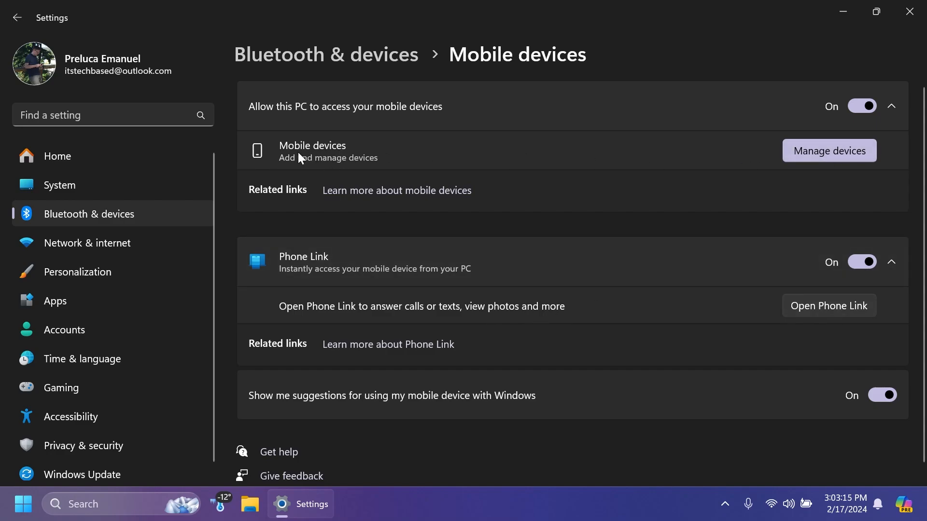
Step: Manage the paired mobile devices so tuto's S21 sends new photo notifications
{"action": "left_click", "coordinate": [828, 151]}
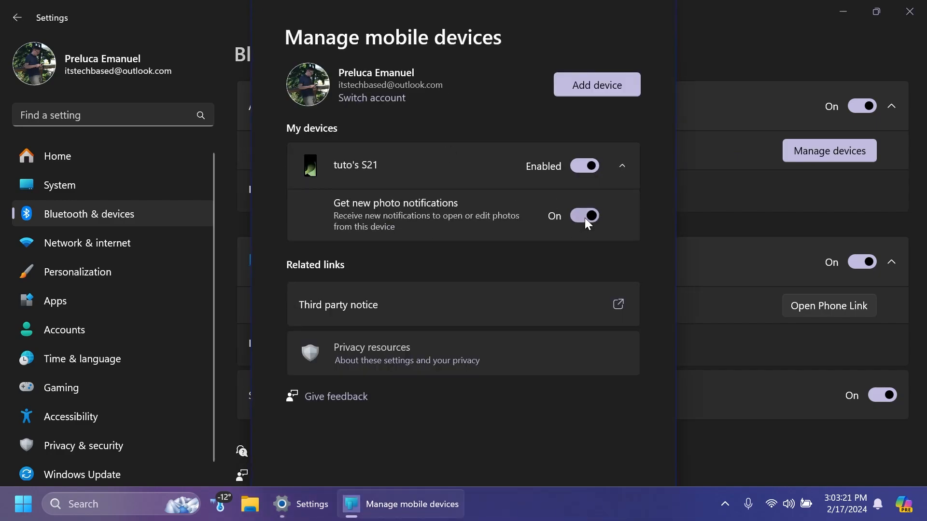
{"action": "mouse_move", "coordinate": [443, 212]}
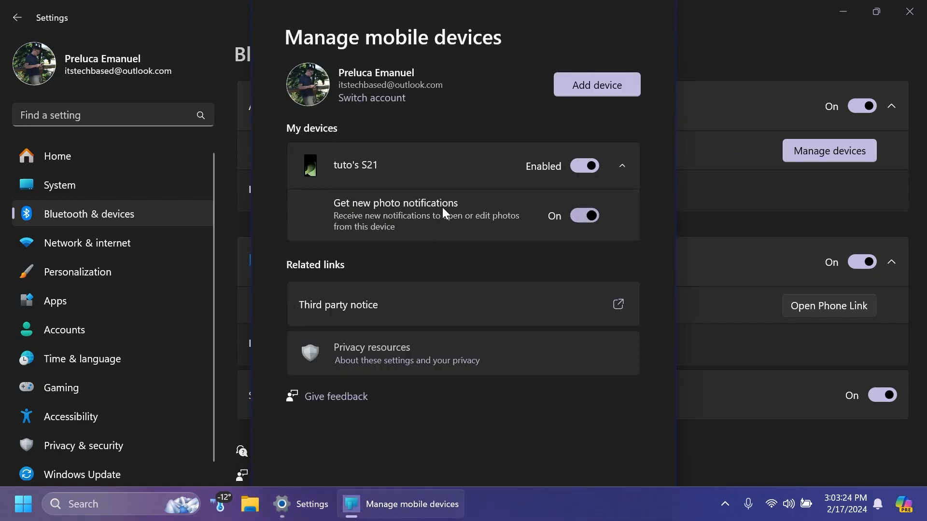
{"action": "mouse_move", "coordinate": [460, 228]}
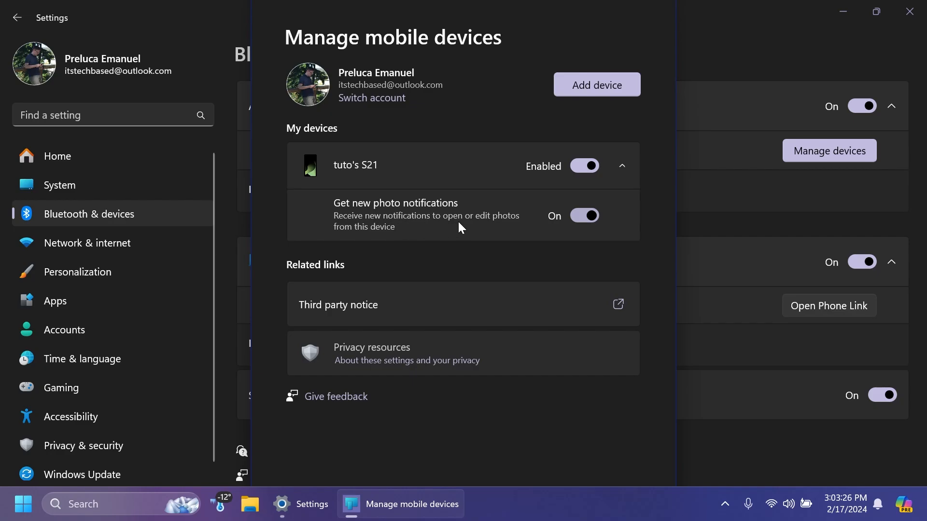
{"action": "mouse_move", "coordinate": [543, 344]}
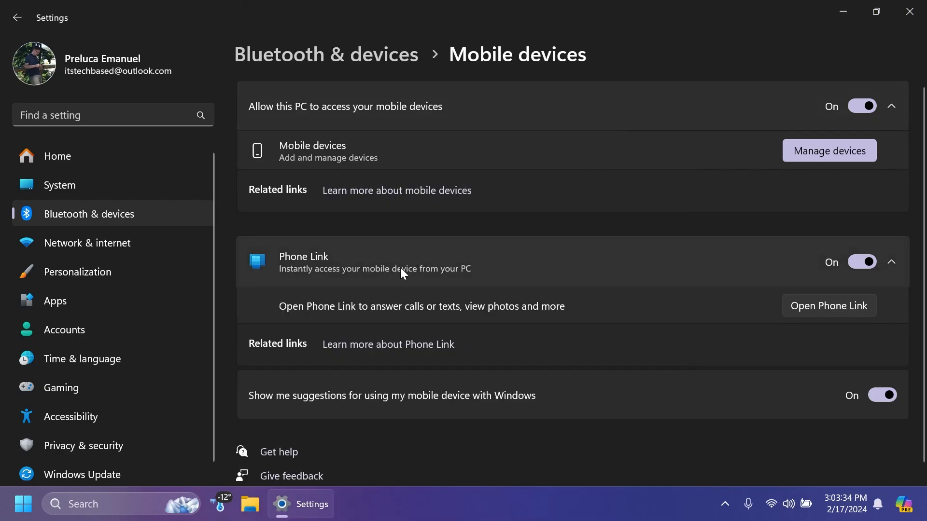
{"action": "mouse_move", "coordinate": [695, 67]}
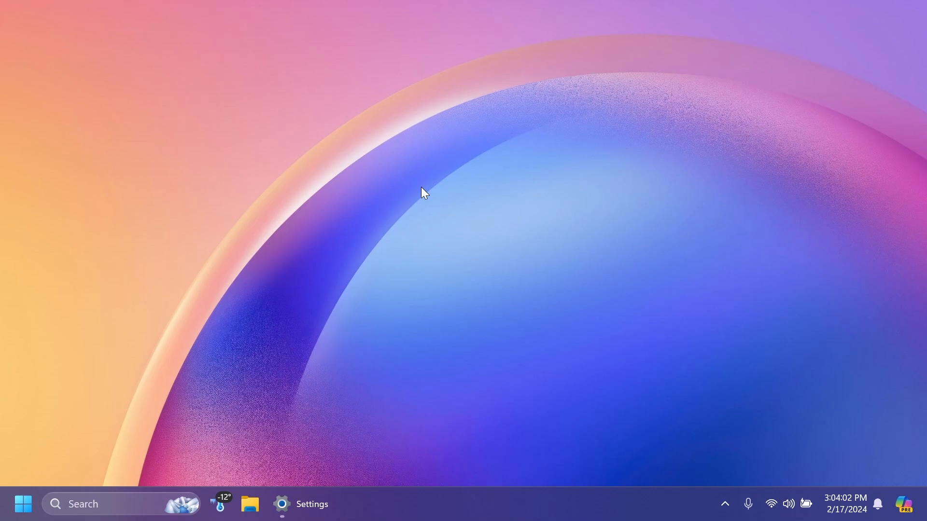
{"action": "mouse_move", "coordinate": [515, 278]}
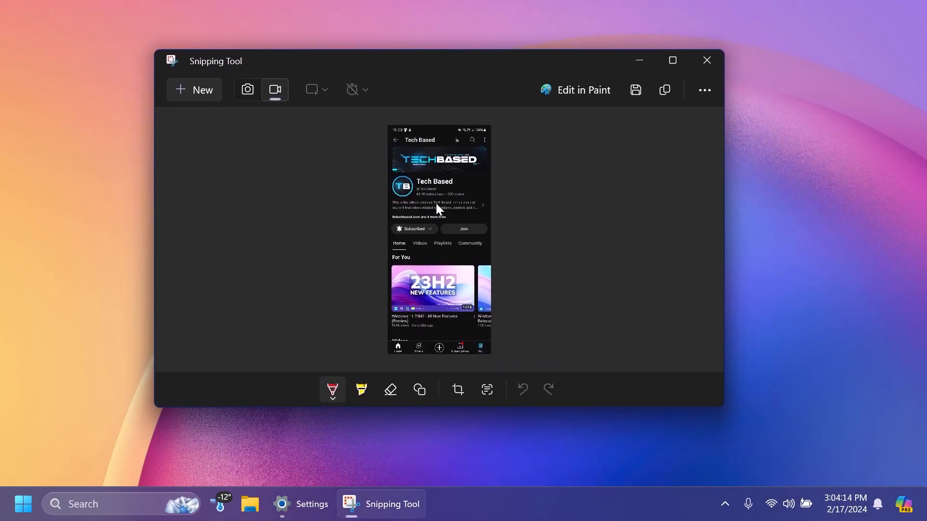
Step: Maximize the phone screenshot in Snipping Tool, view the Shapes options, then close it
{"action": "left_click", "coordinate": [671, 60]}
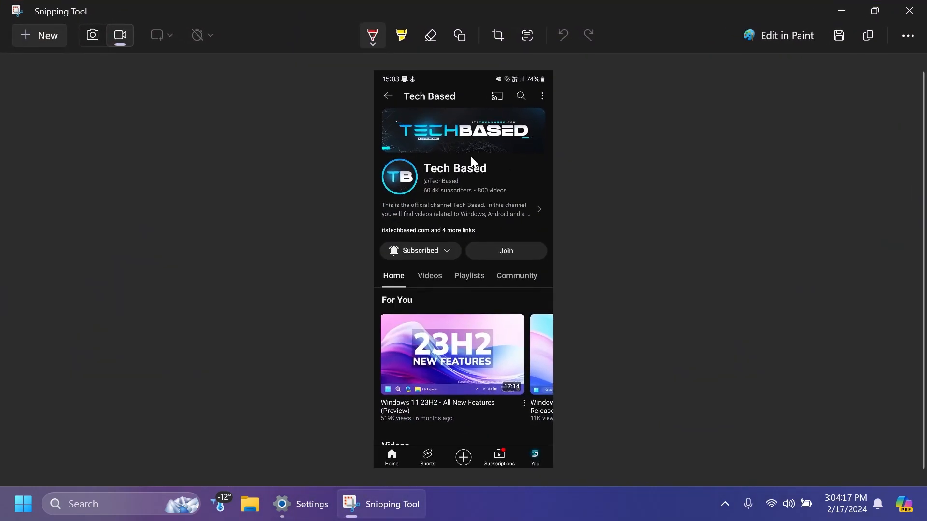
{"action": "left_click", "coordinate": [460, 35]}
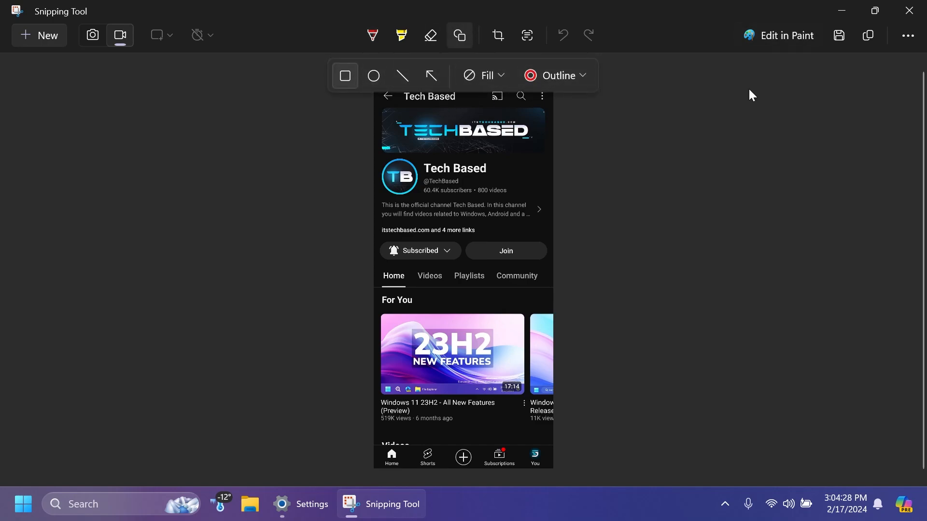
{"action": "mouse_move", "coordinate": [838, 36]}
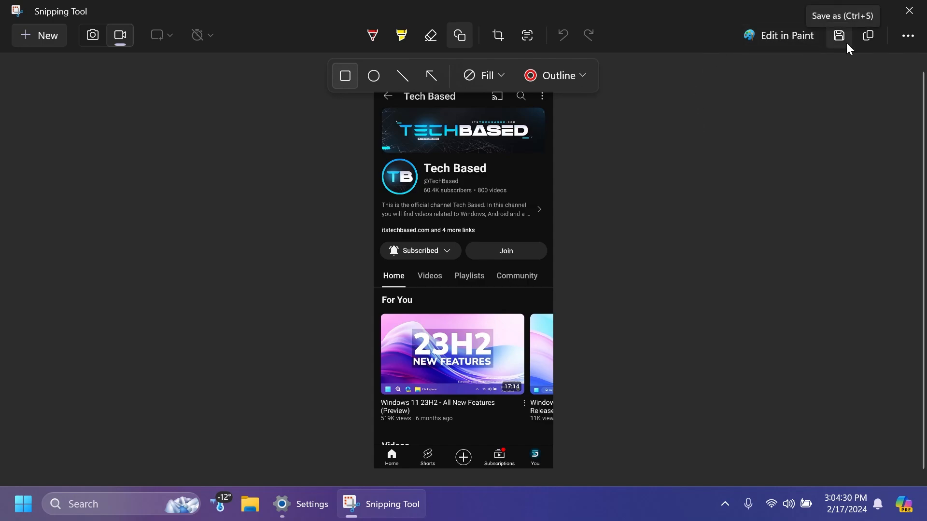
{"action": "mouse_move", "coordinate": [571, 149]}
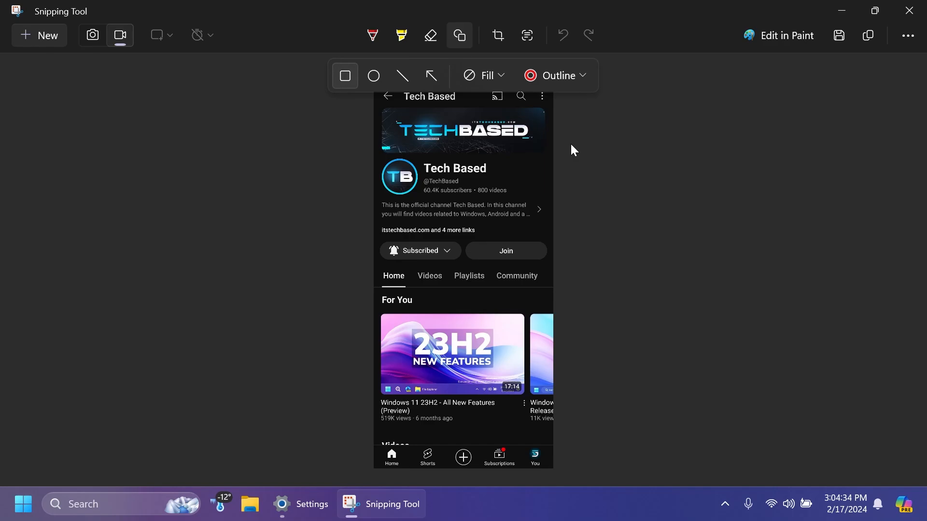
{"action": "mouse_move", "coordinate": [913, 9]}
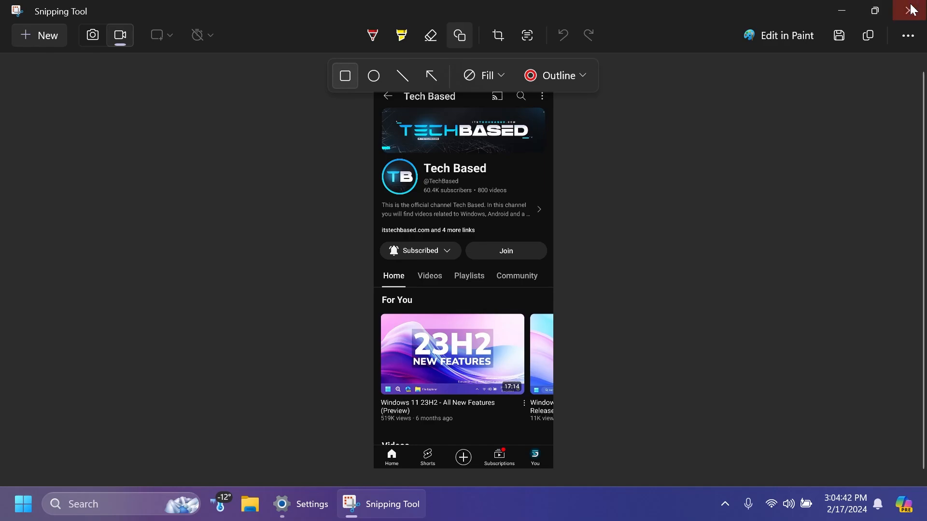
{"action": "left_click", "coordinate": [912, 9]}
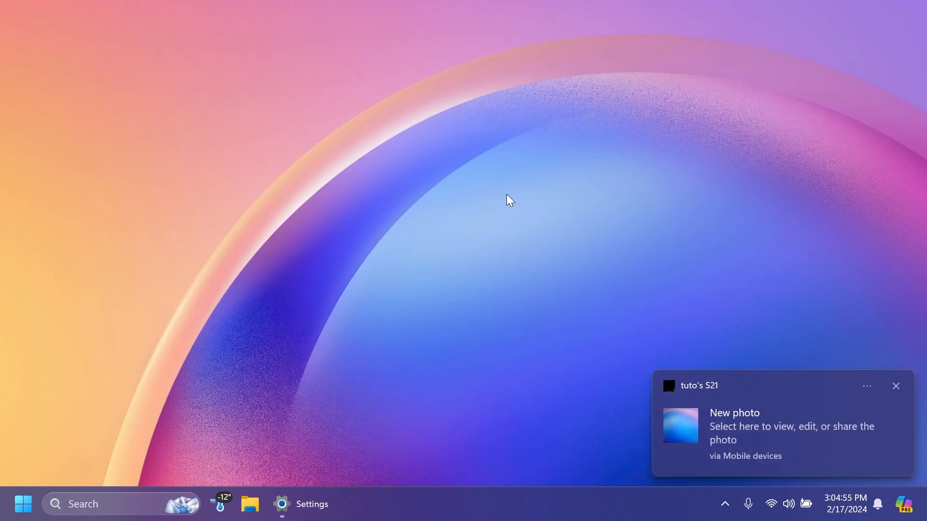
Step: Acknowledge the New photo toast arriving from the paired S21 phone
{"action": "left_click", "coordinate": [895, 386]}
{"action": "type", "text": "no"}
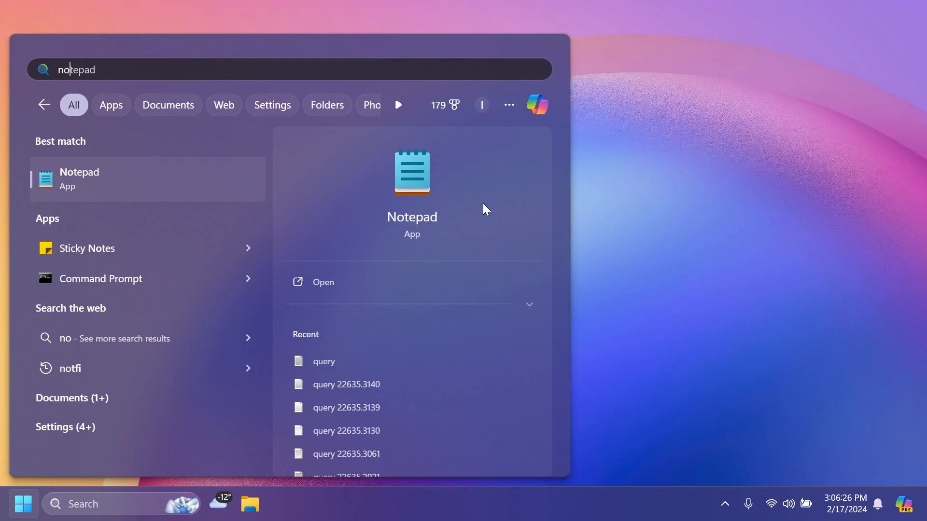
{"action": "key", "text": "Escape"}
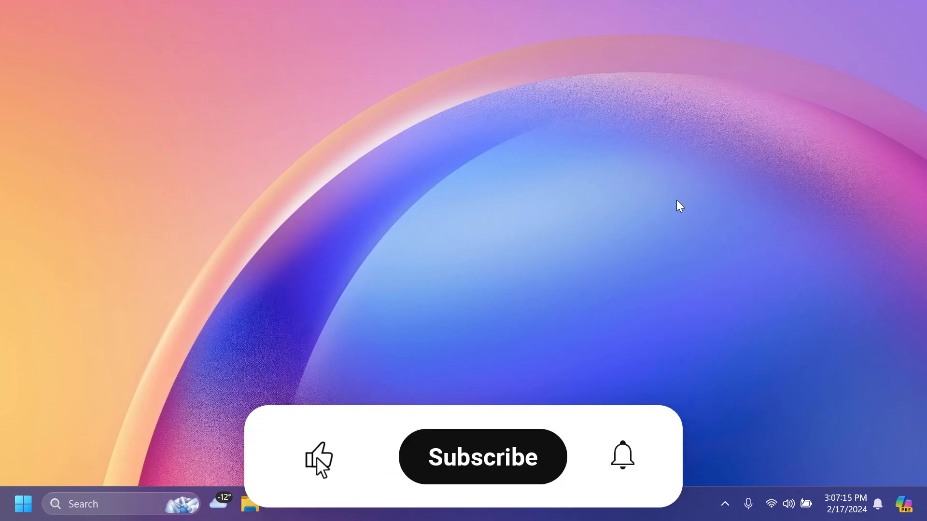
{"action": "left_click", "coordinate": [483, 457]}
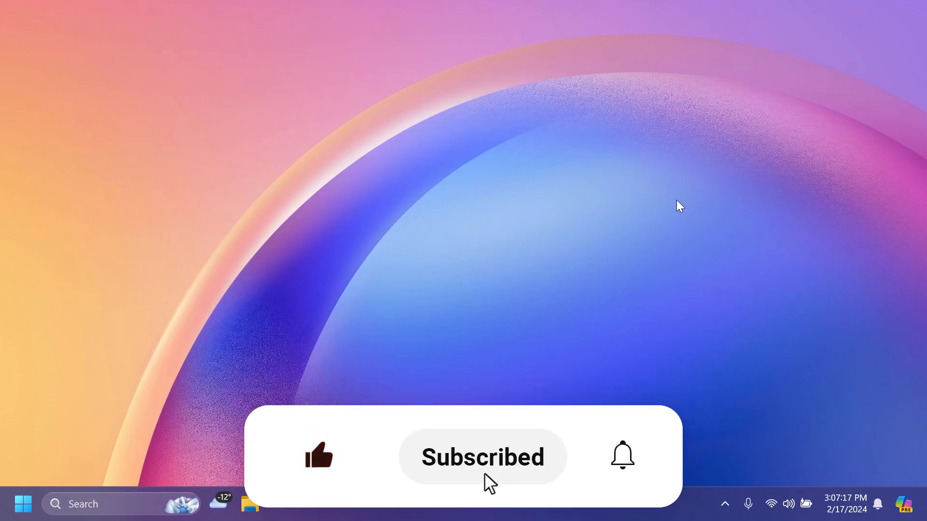
{"action": "left_click", "coordinate": [621, 456]}
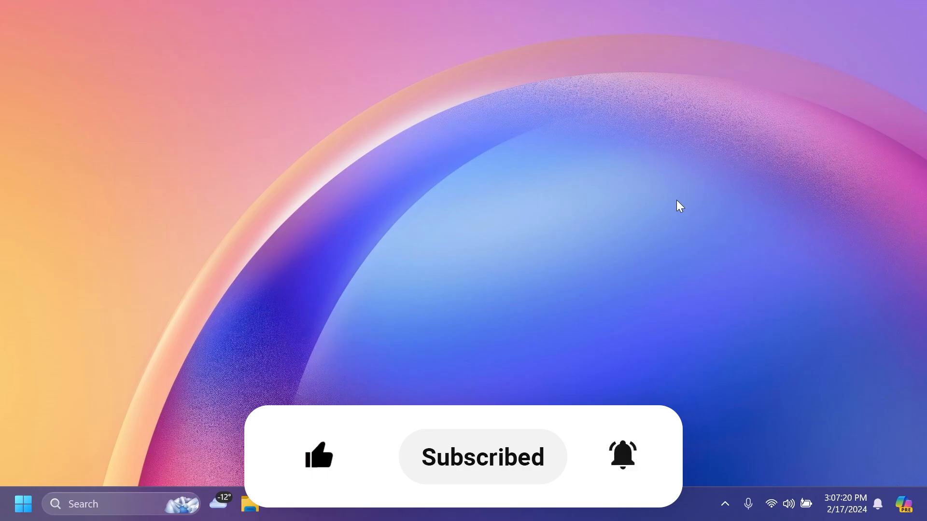